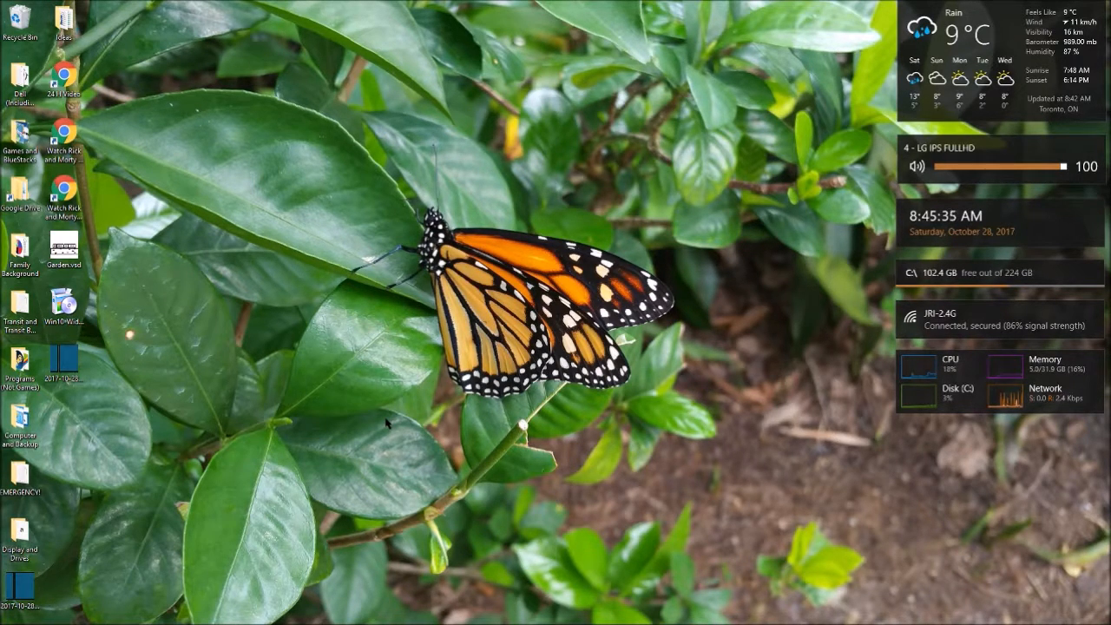
pyautogui.moveTo(840, 66)
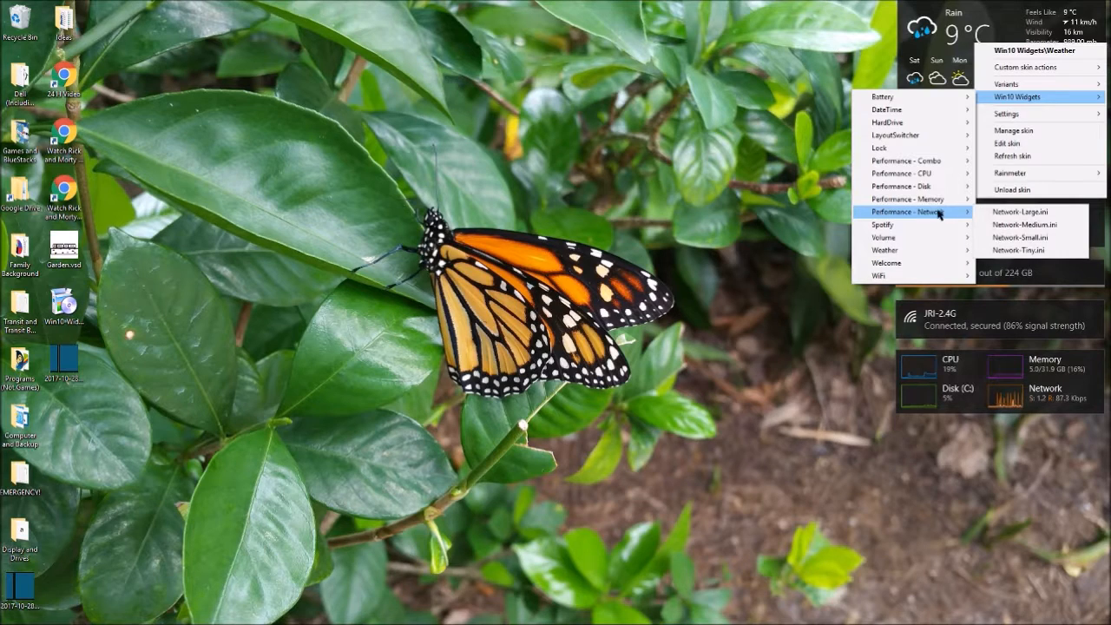
pyautogui.moveTo(1031, 189)
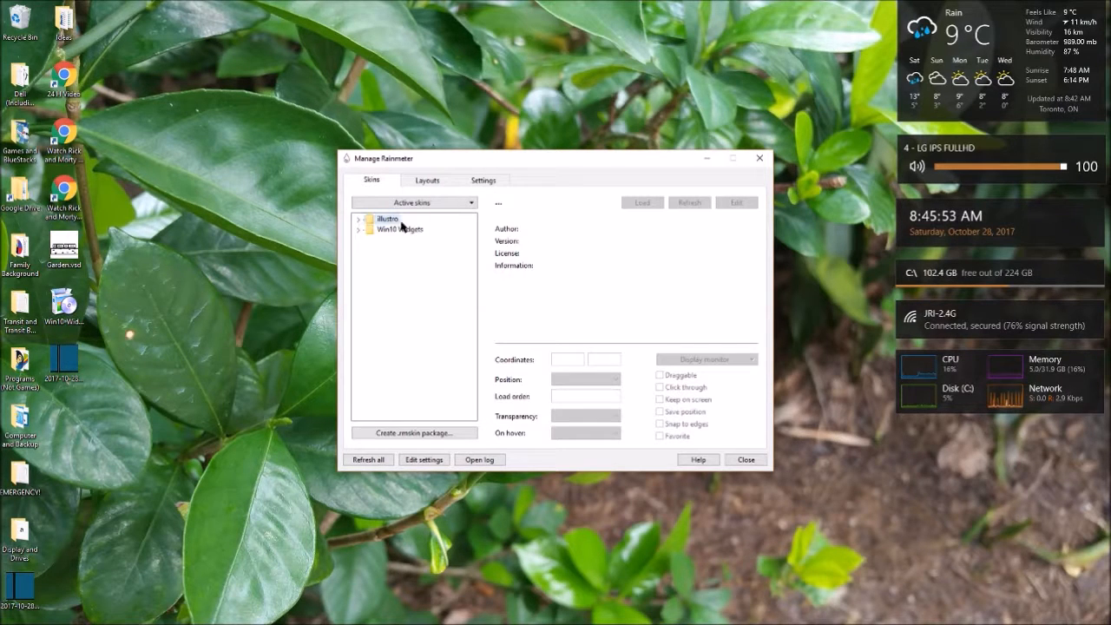
# - Select DateTime-Medium.ini under Win10 Widgets > DateTime, after glancing at DateTime-Large.ini
pyautogui.click(399, 229)
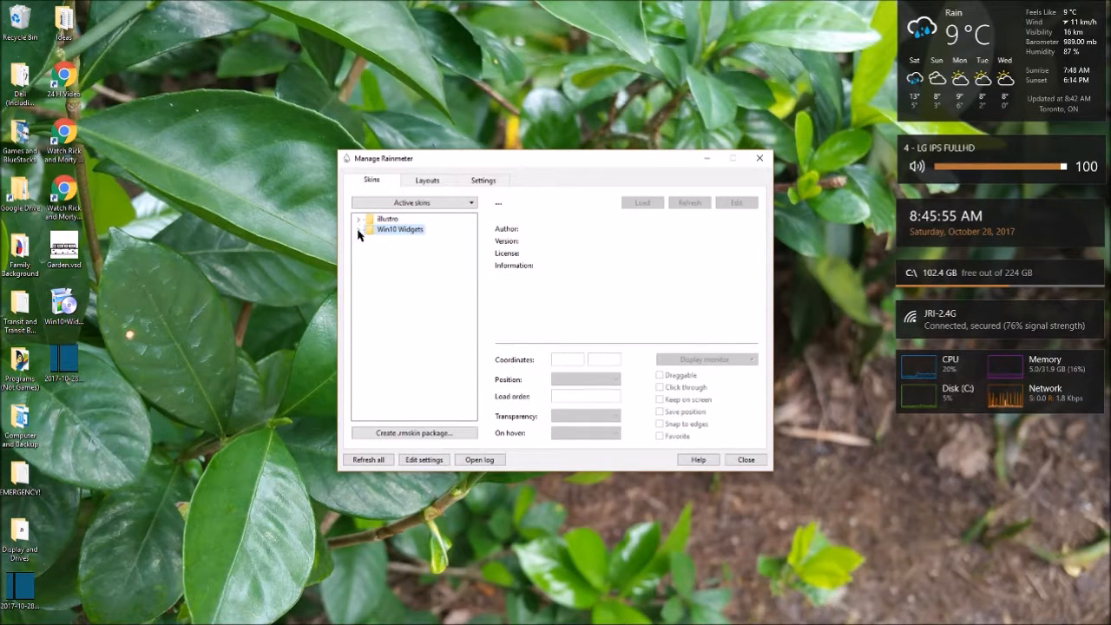
pyautogui.click(357, 229)
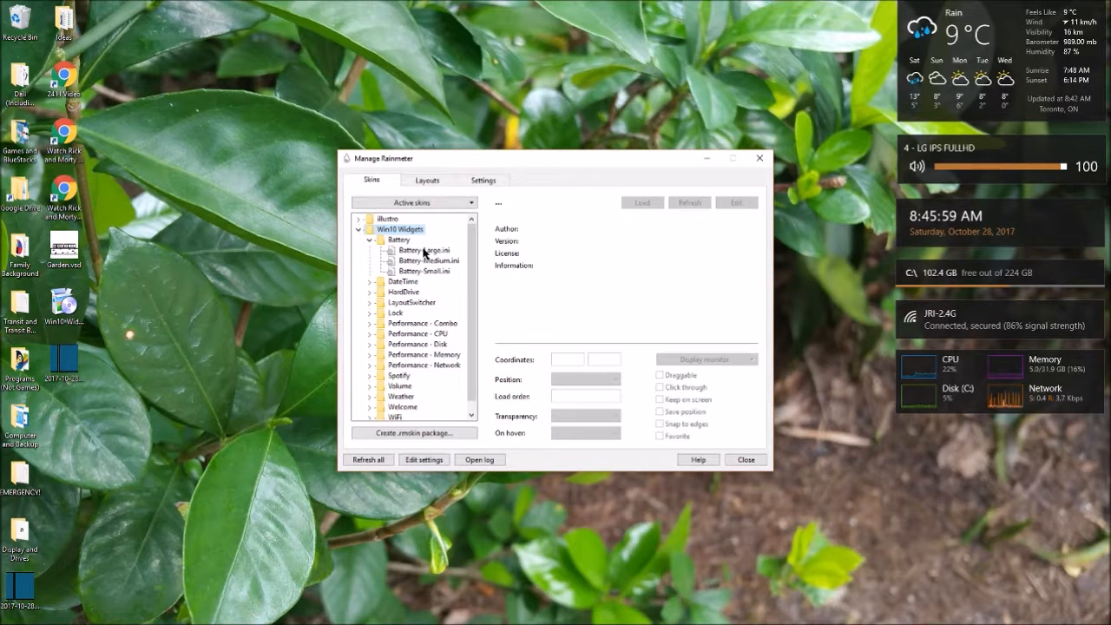
pyautogui.click(372, 281)
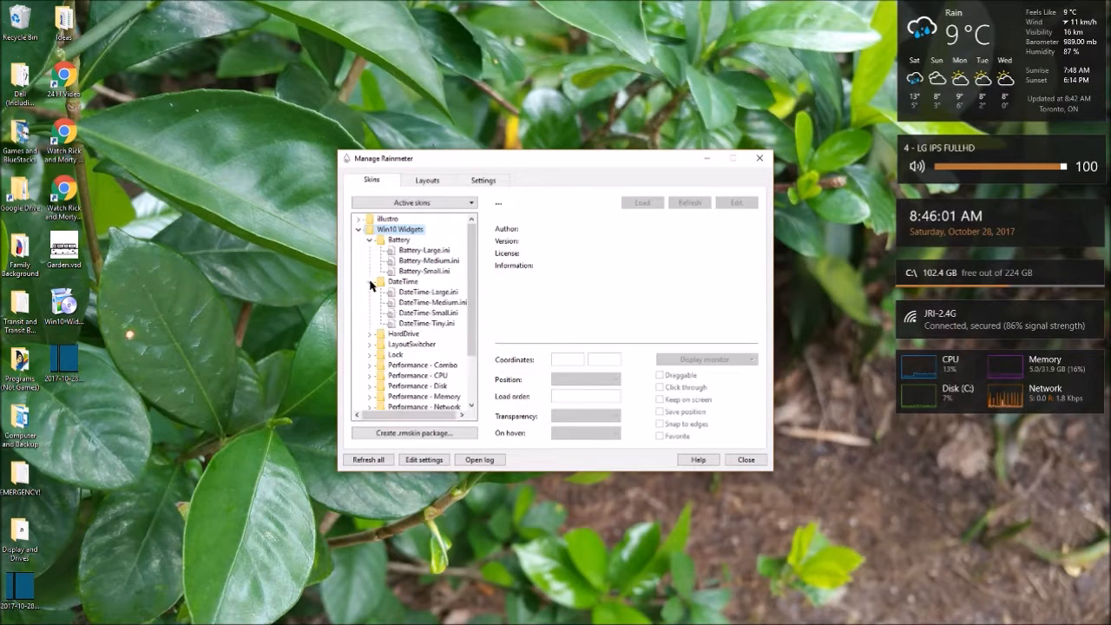
pyautogui.click(425, 292)
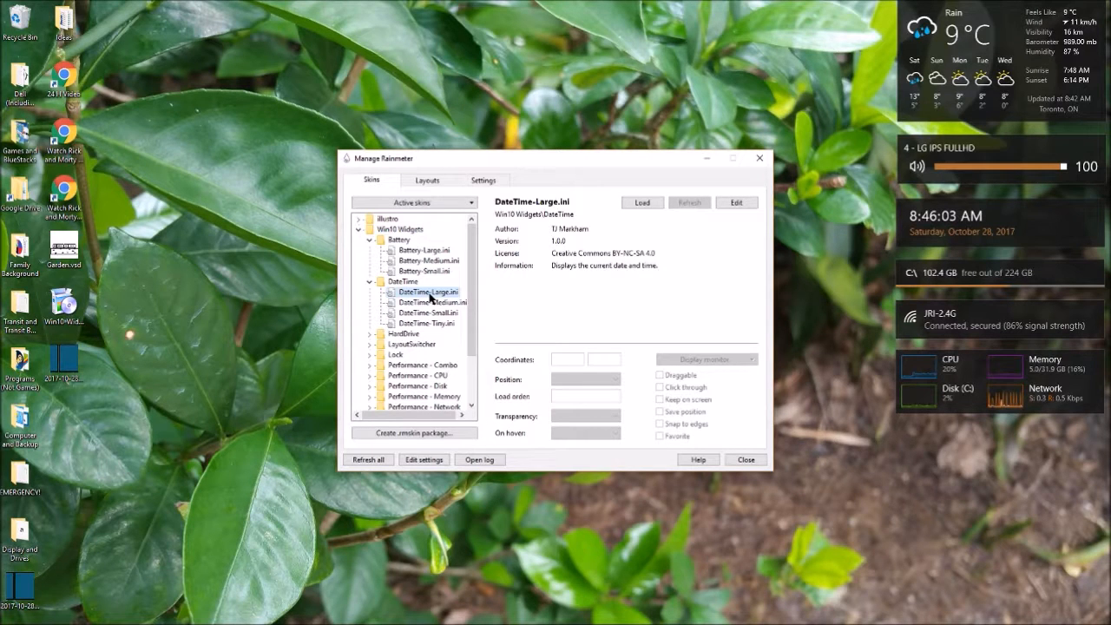
pyautogui.moveTo(566, 289)
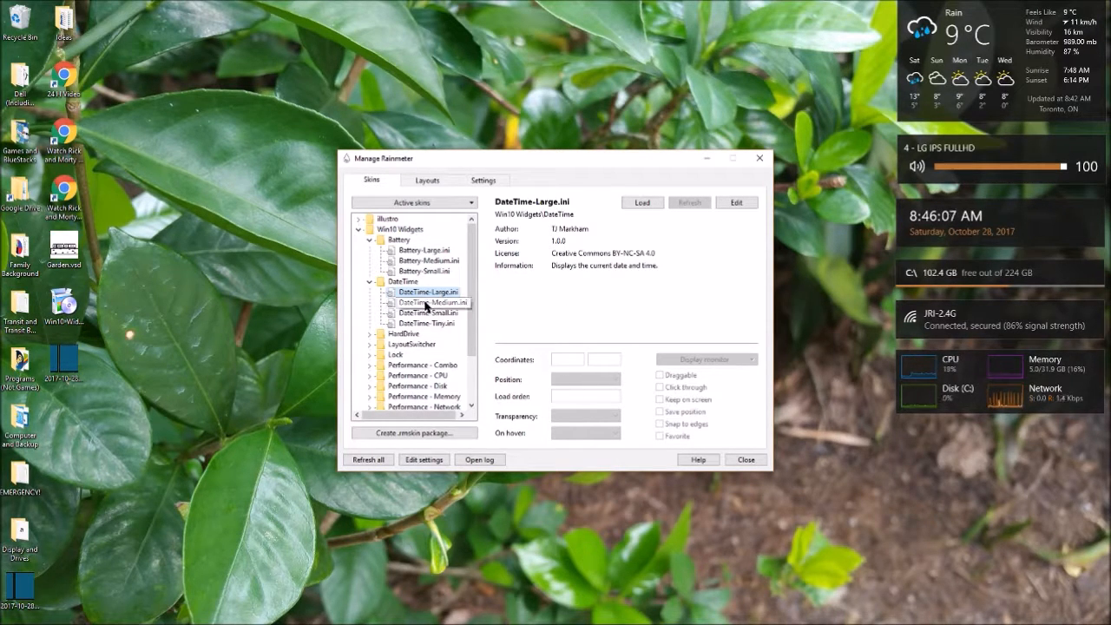
pyautogui.click(432, 302)
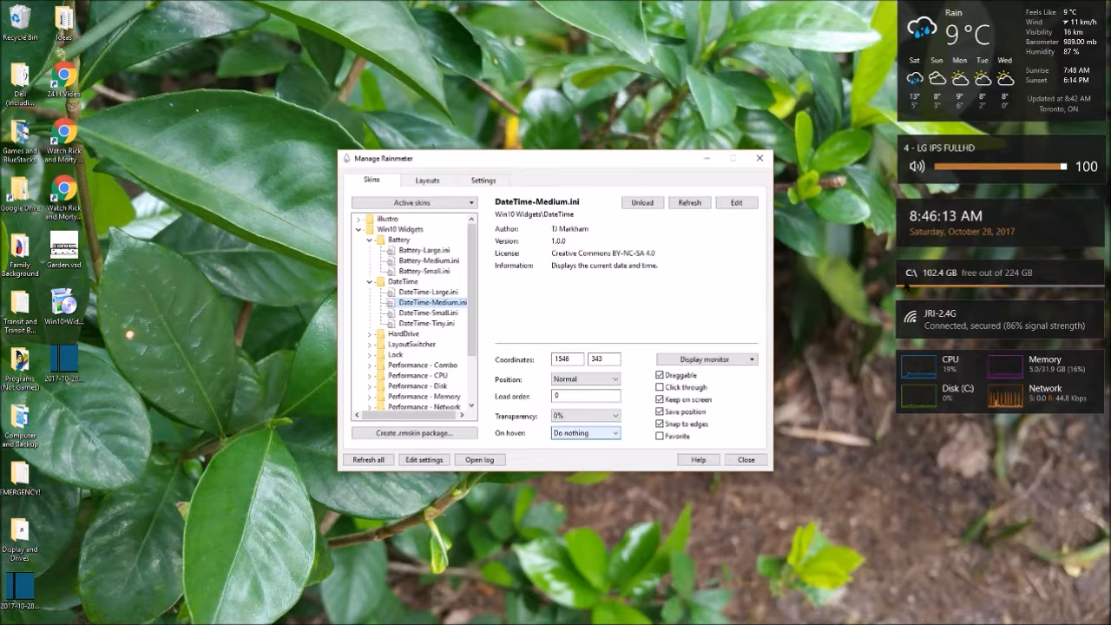
# - Set the clock widget to hide on mouse over from its context menu, then refresh the skin list
pyautogui.rightClick(944, 216)
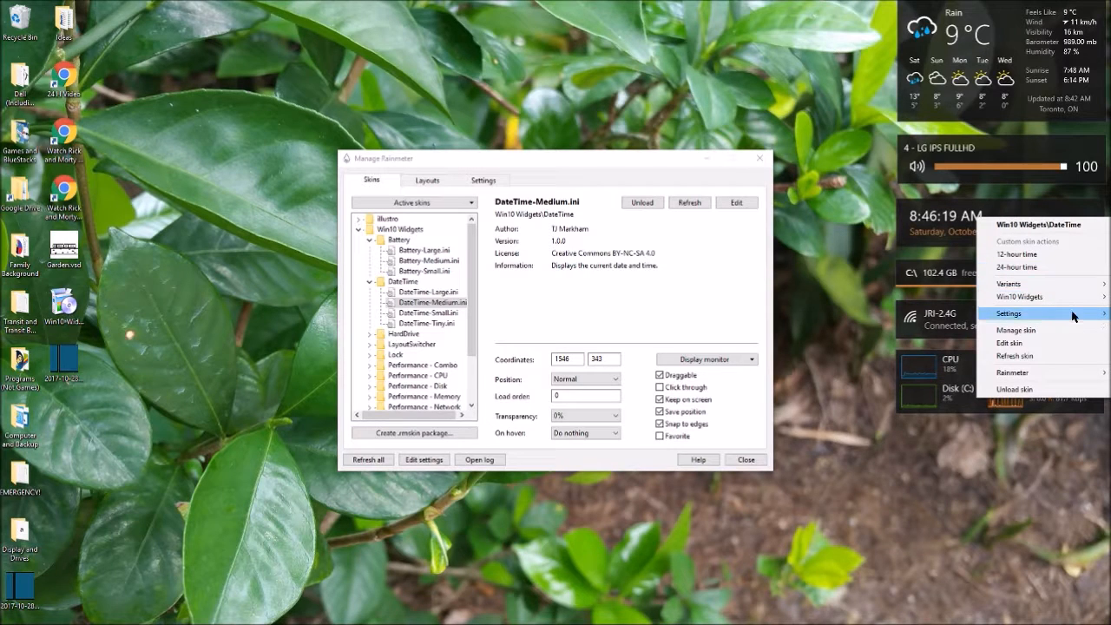
pyautogui.click(583, 432)
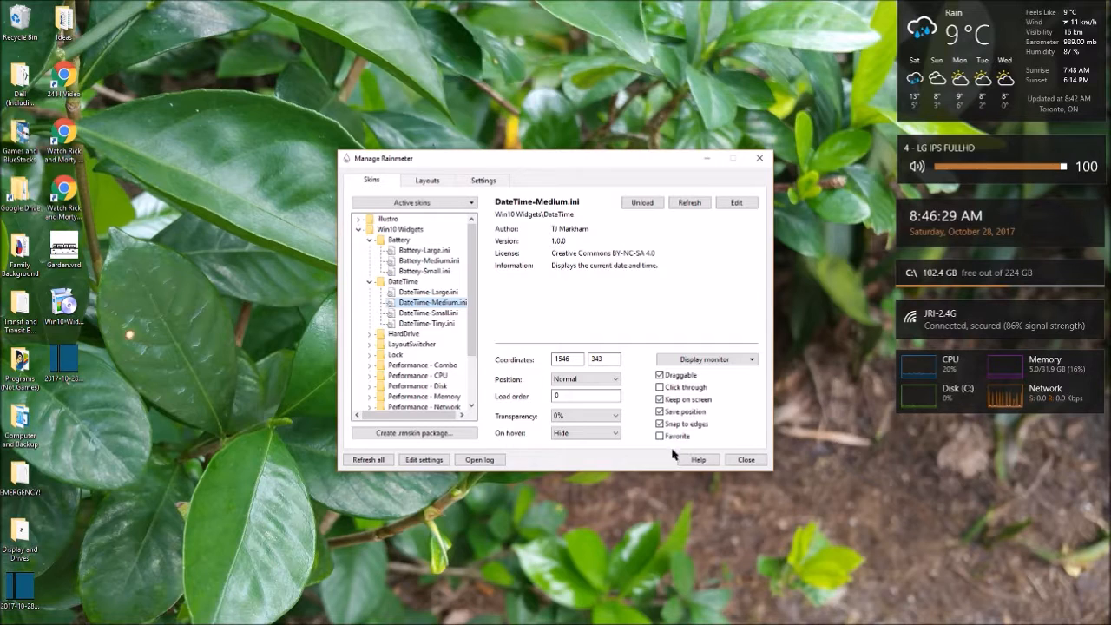
pyautogui.click(745, 458)
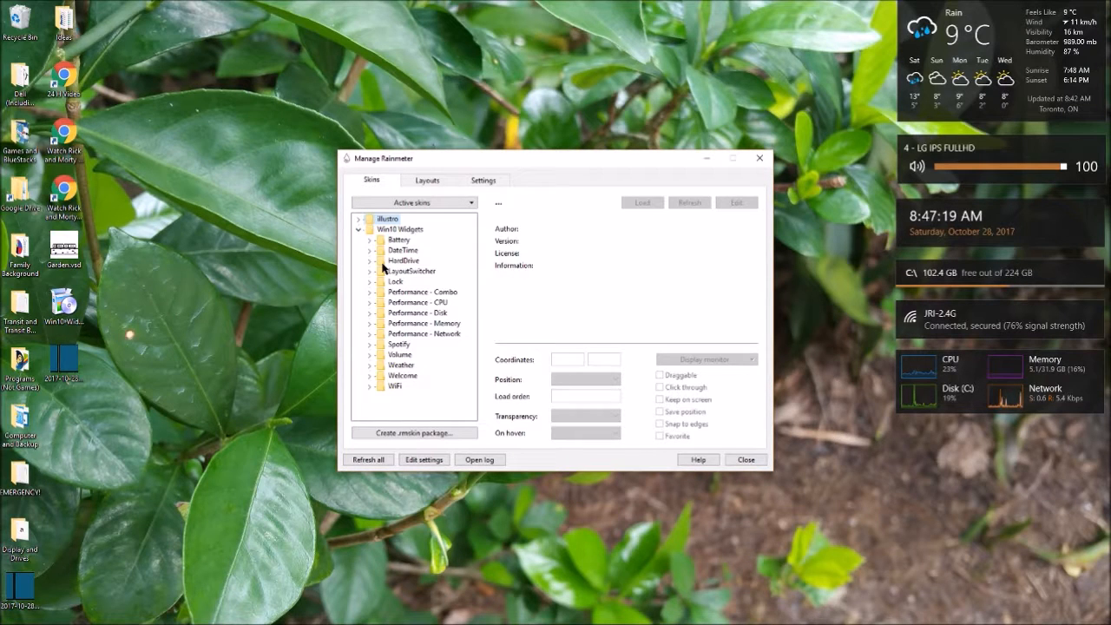
# - Set DateTime-Medium.ini's On hover back to Do nothing and reload all skins
pyautogui.click(370, 250)
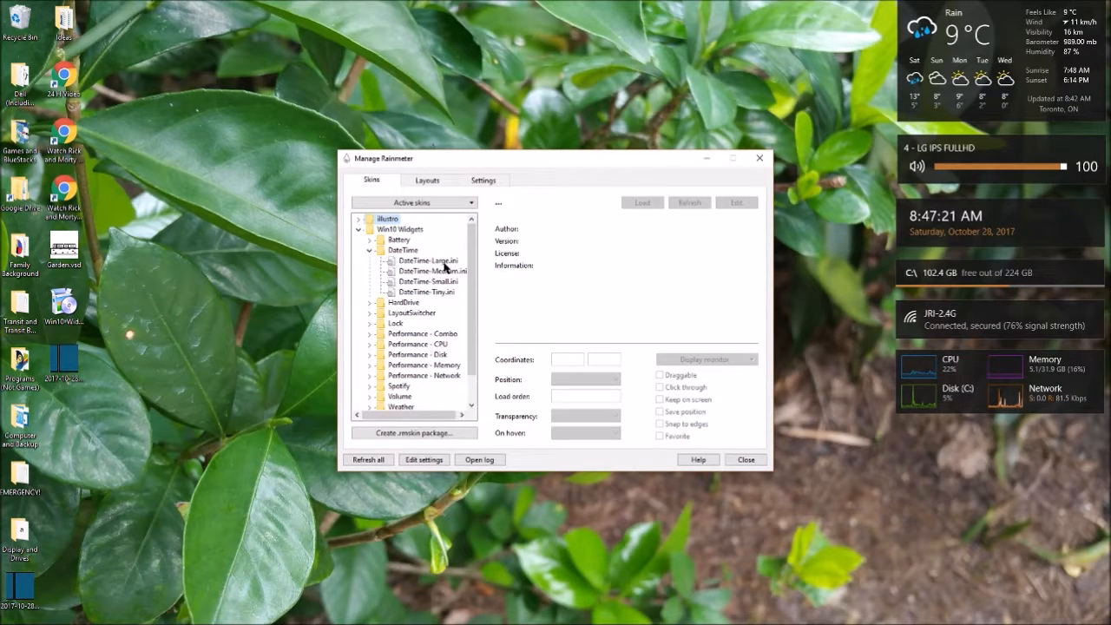
pyautogui.click(427, 271)
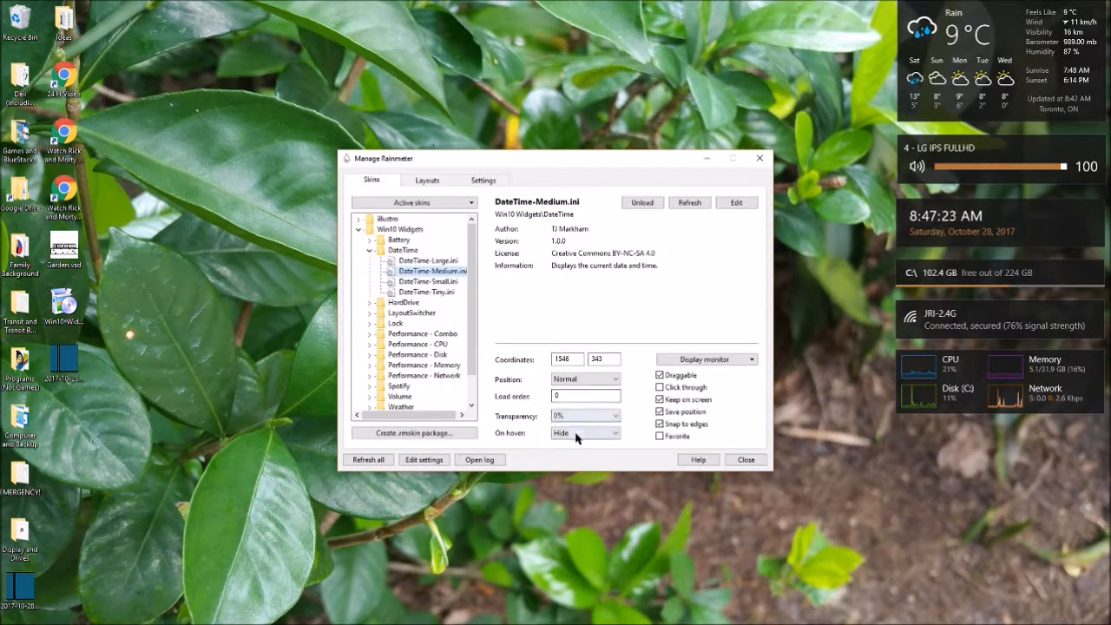
pyautogui.click(576, 433)
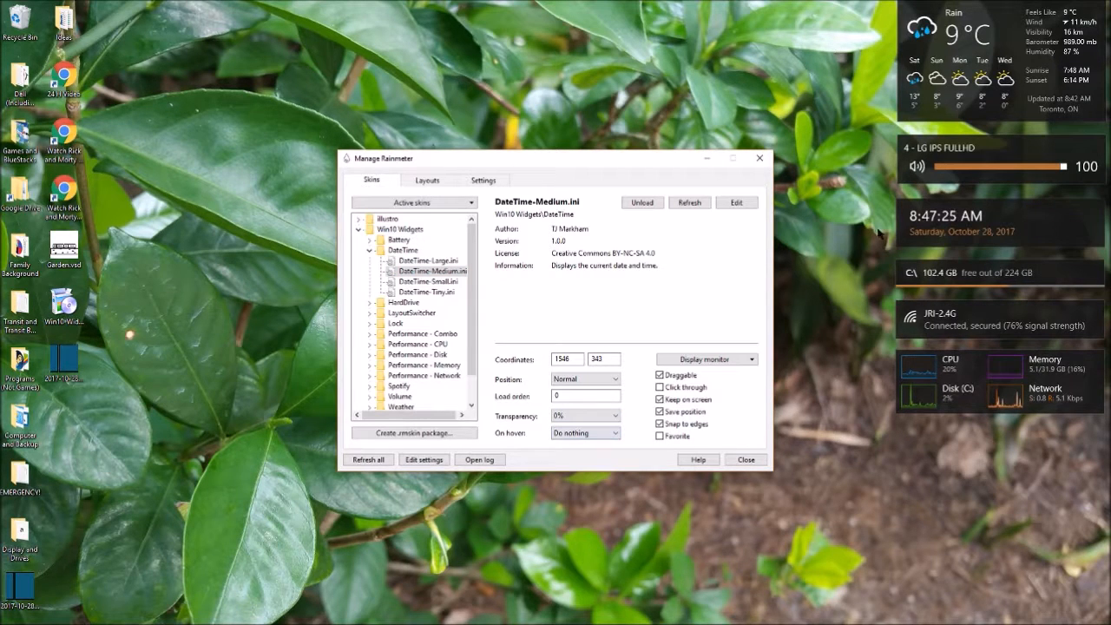
pyautogui.moveTo(393, 430)
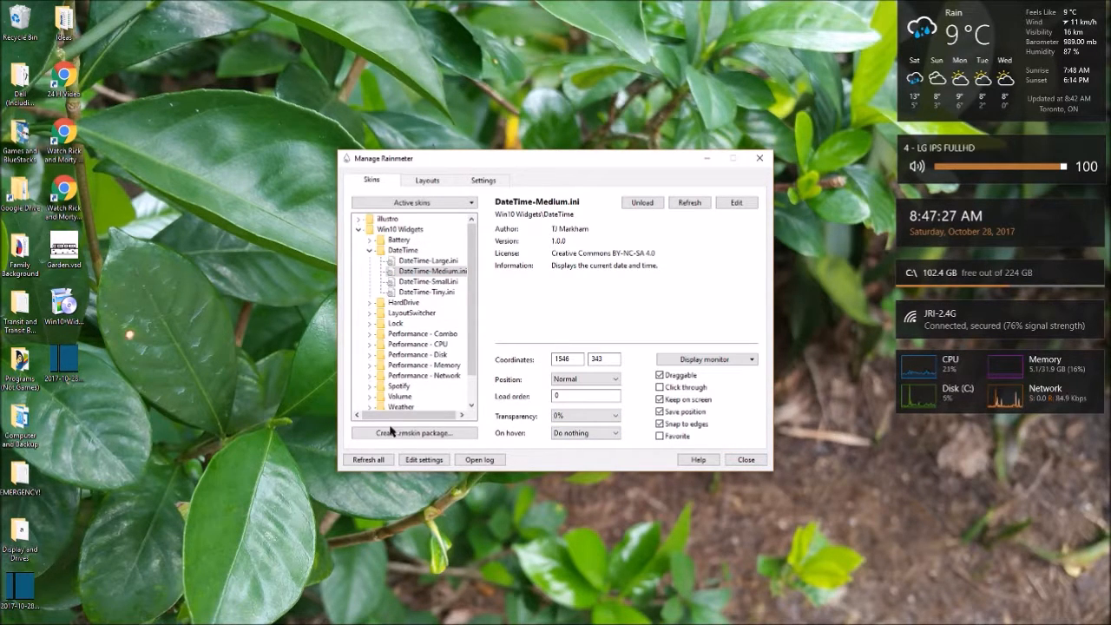
pyautogui.click(368, 458)
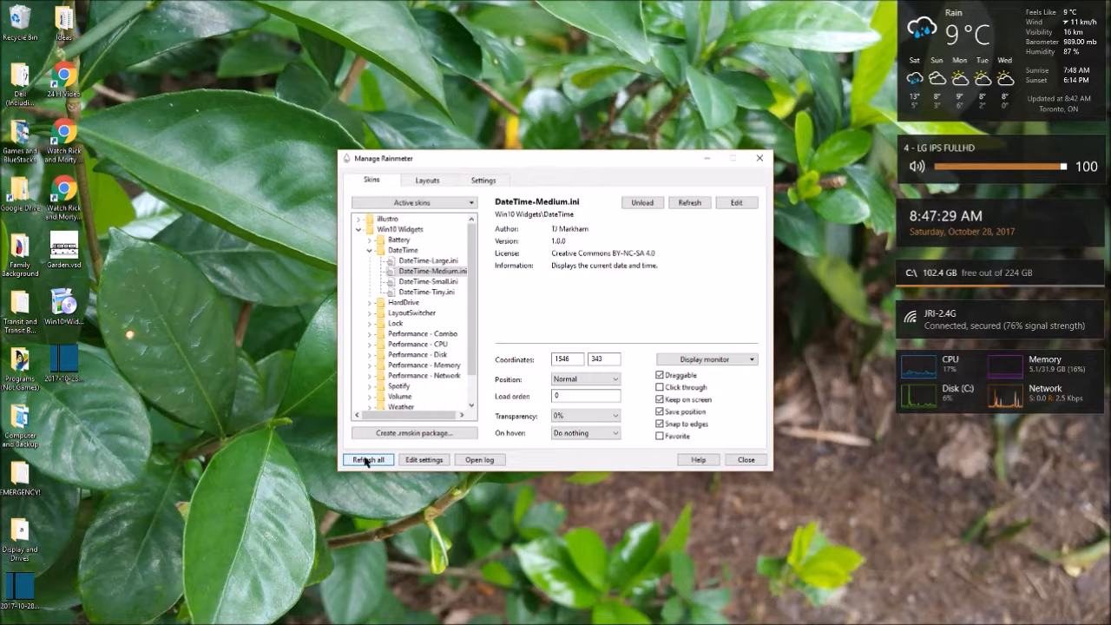
pyautogui.click(368, 458)
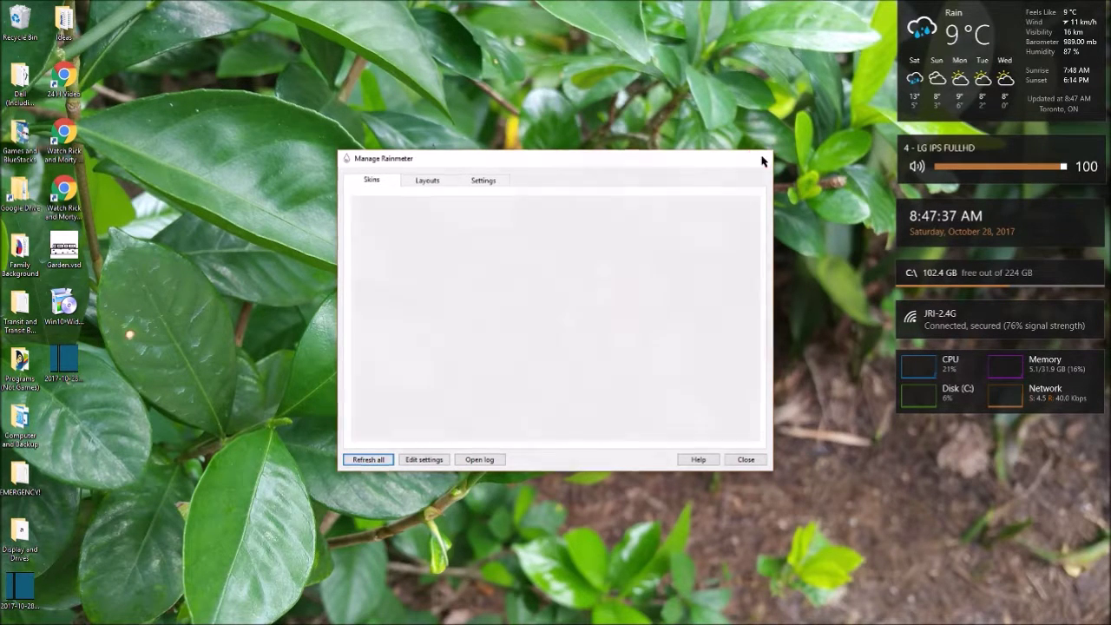
# - Edit the Volume widget's skin to view Volume-Medium.ini in Notepad and scroll through it
pyautogui.rightClick(955, 35)
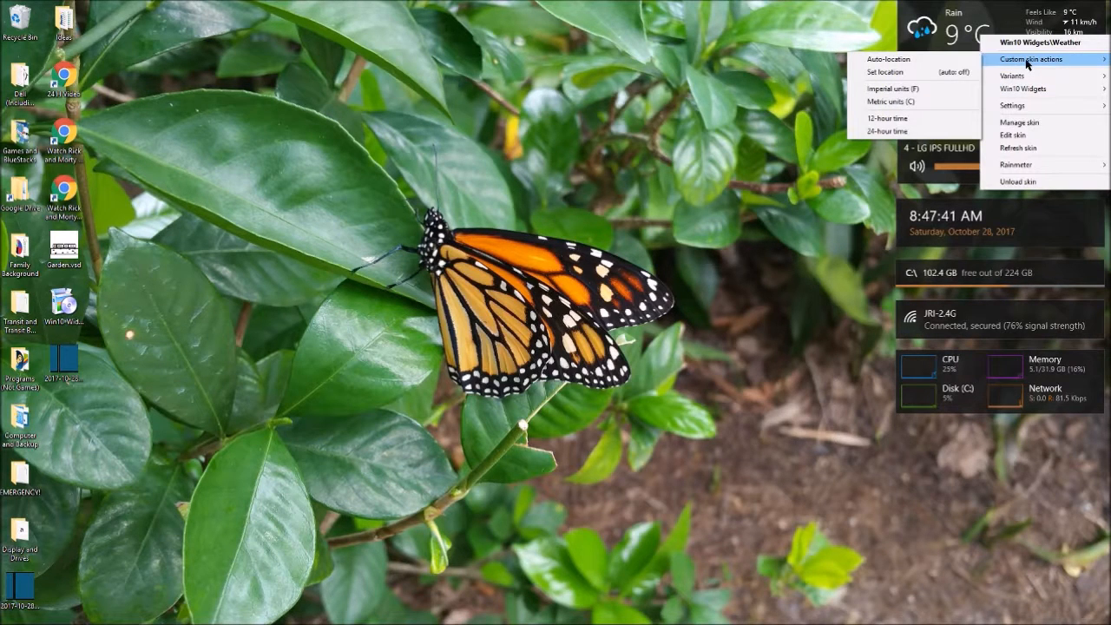
pyautogui.moveTo(955, 83)
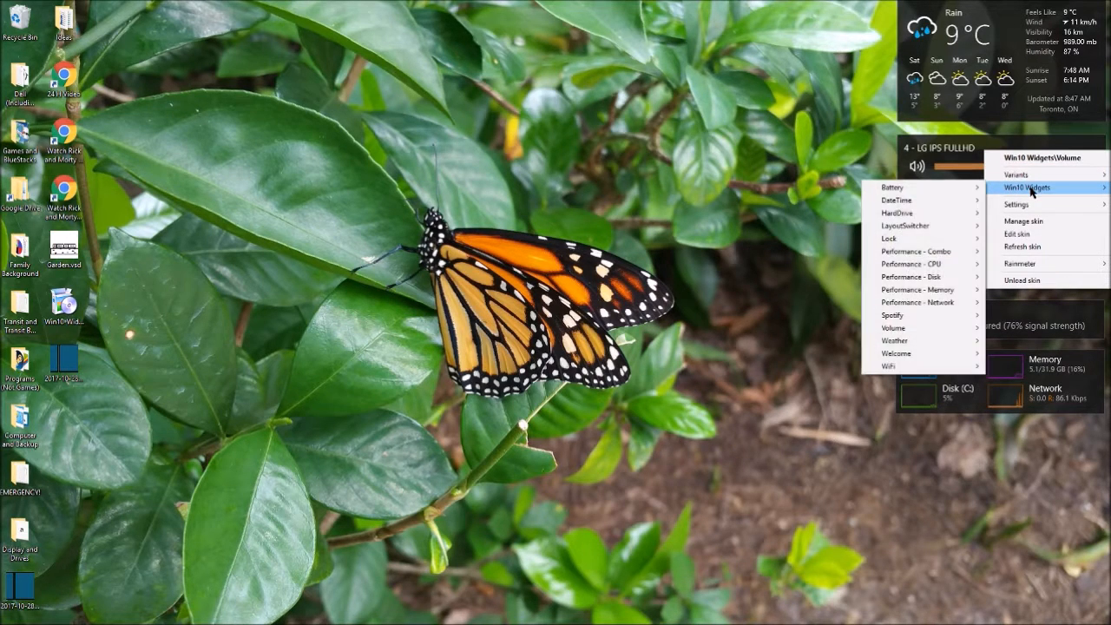
pyautogui.moveTo(1015, 205)
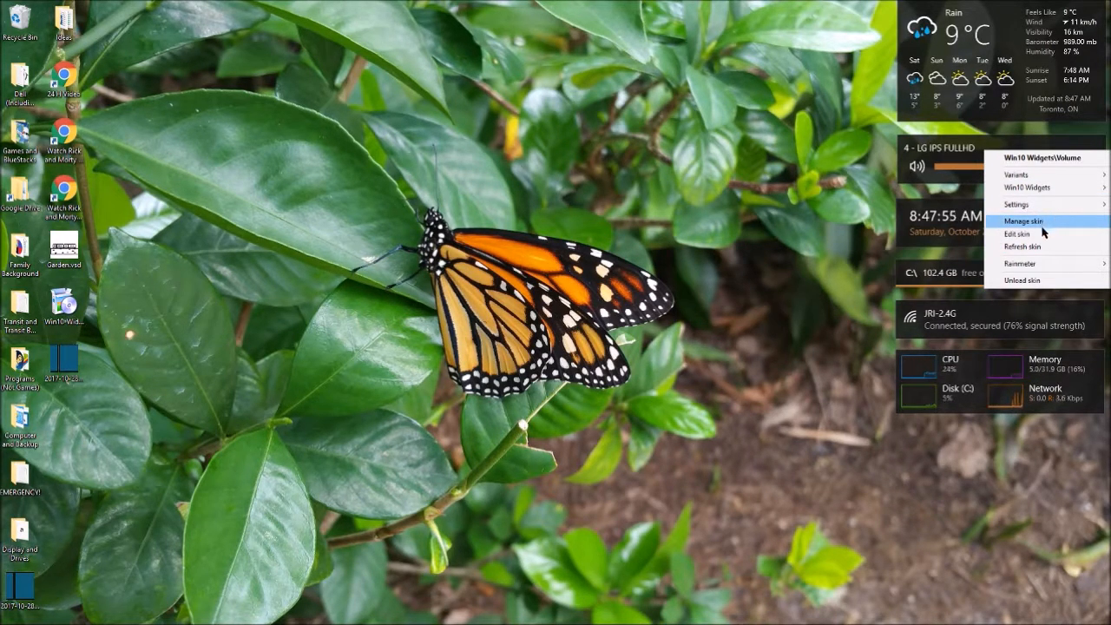
pyautogui.click(1017, 233)
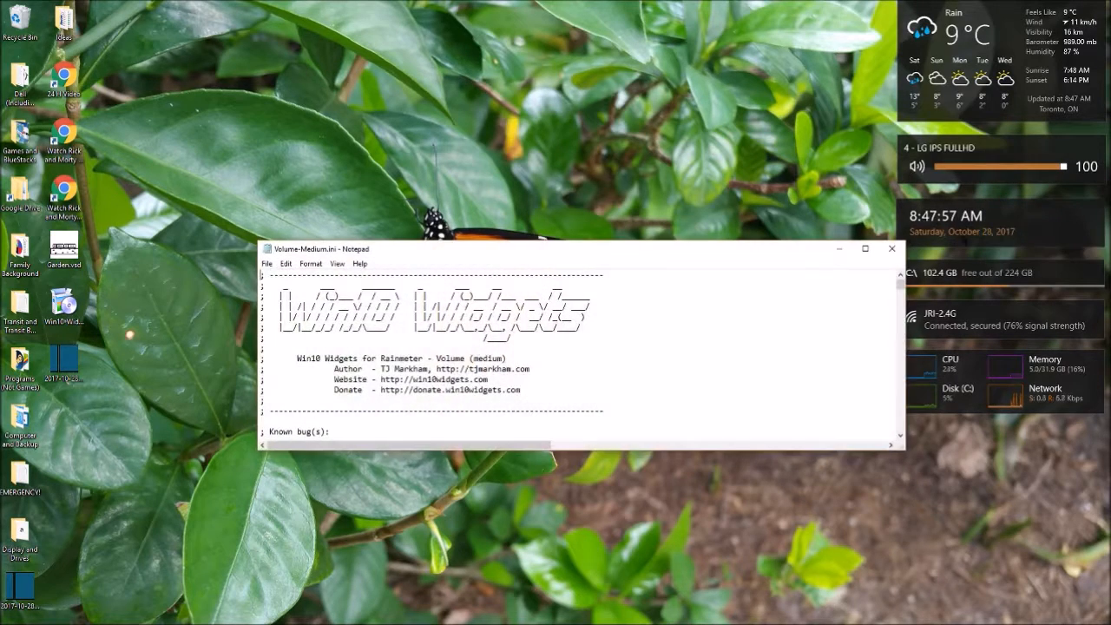
pyautogui.scroll(-3)
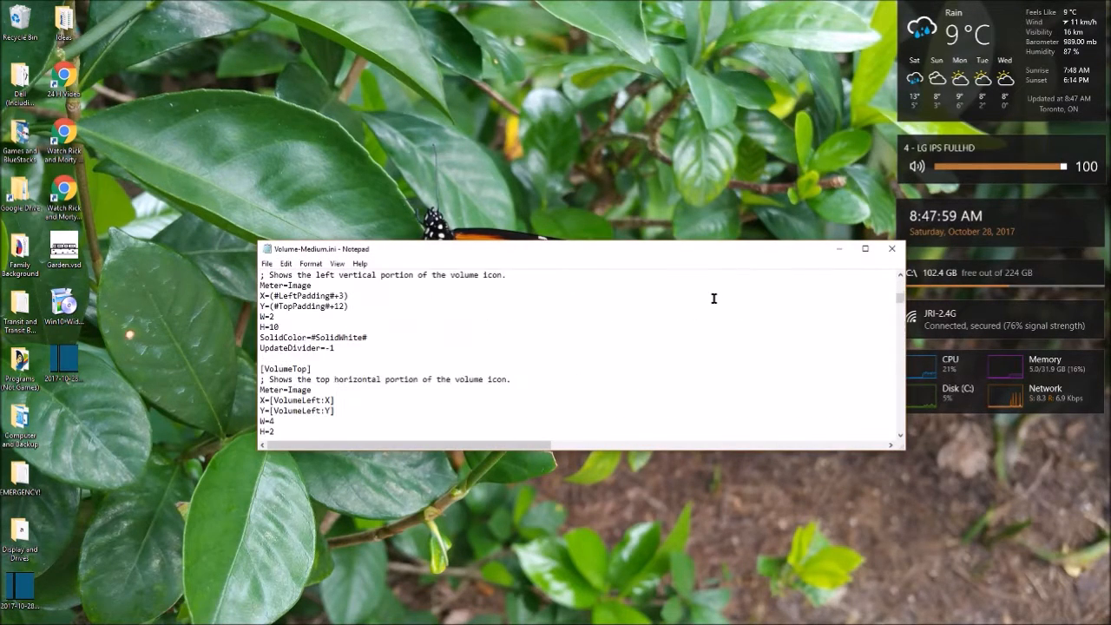
pyautogui.scroll(-3)
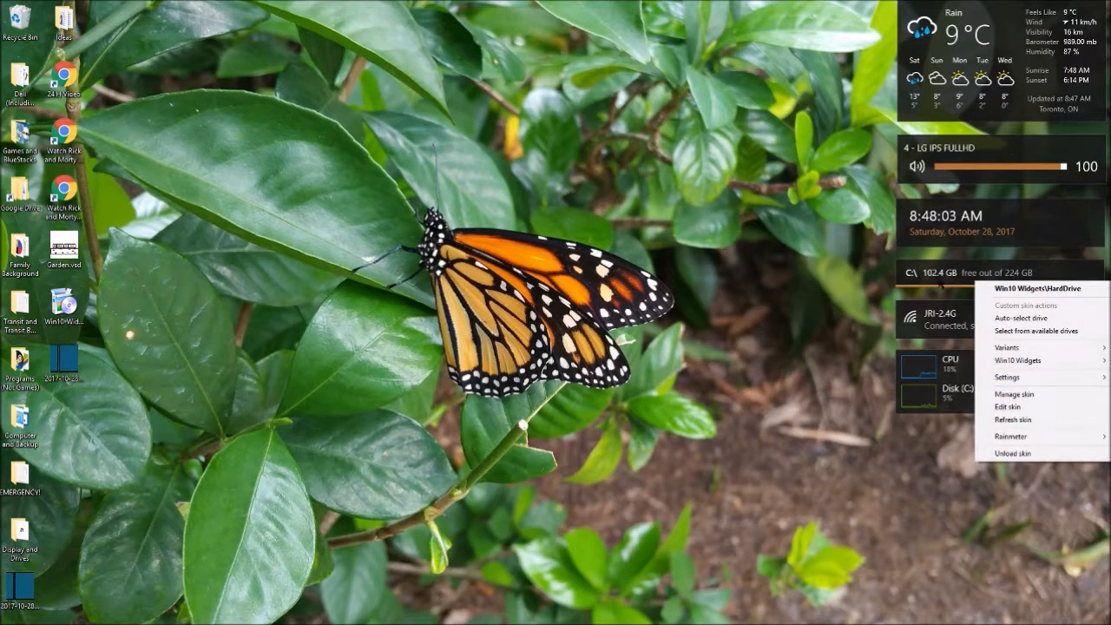
pyautogui.moveTo(1036, 330)
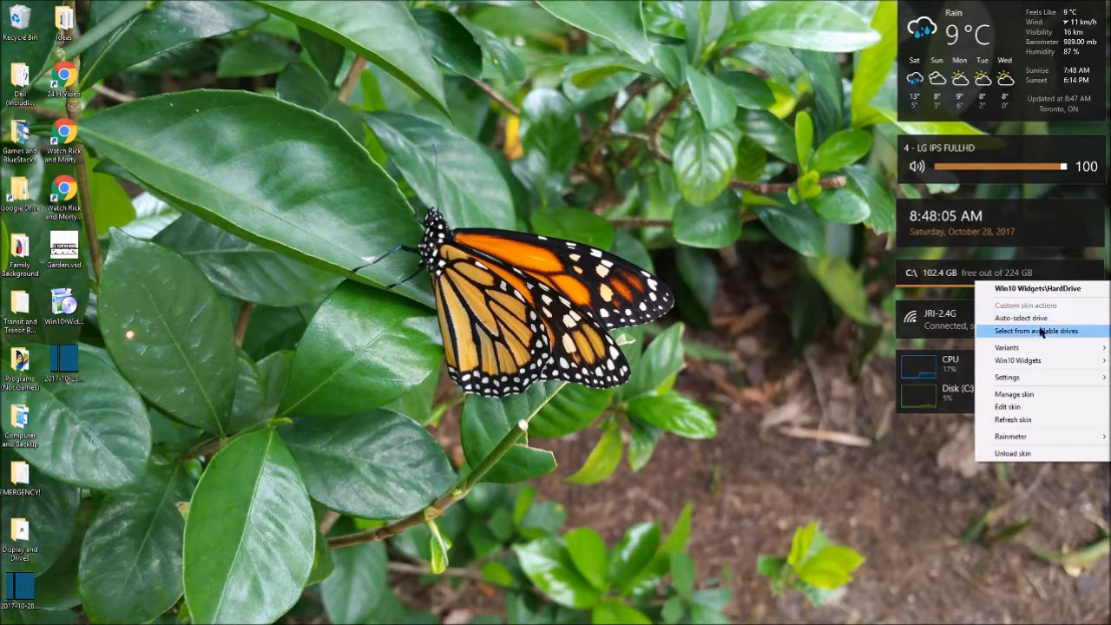
pyautogui.click(1036, 330)
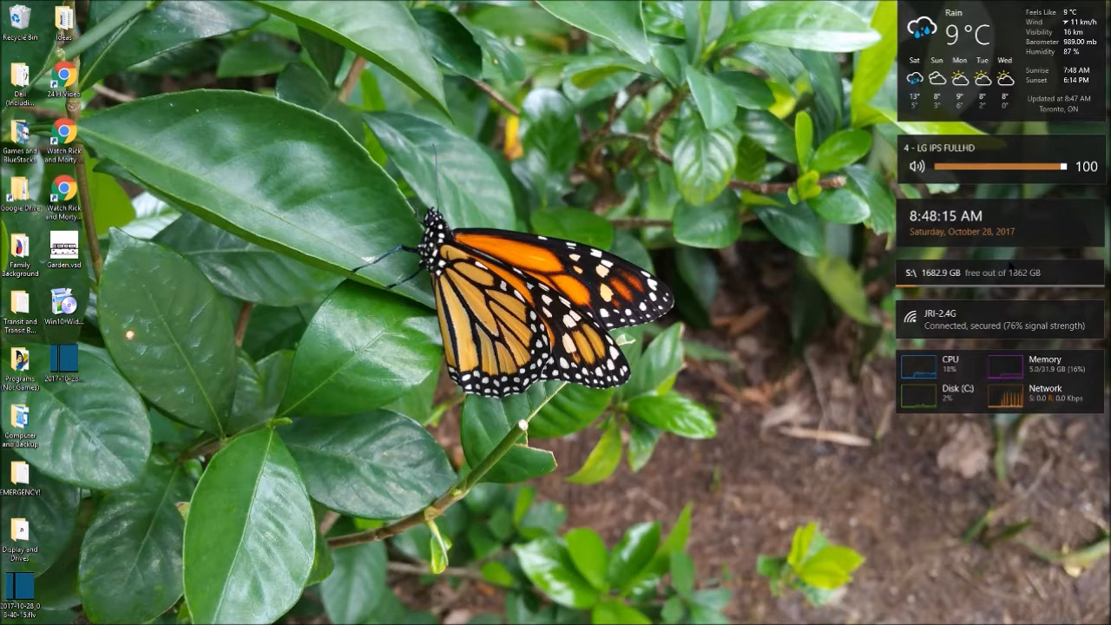
pyautogui.rightClick(954, 273)
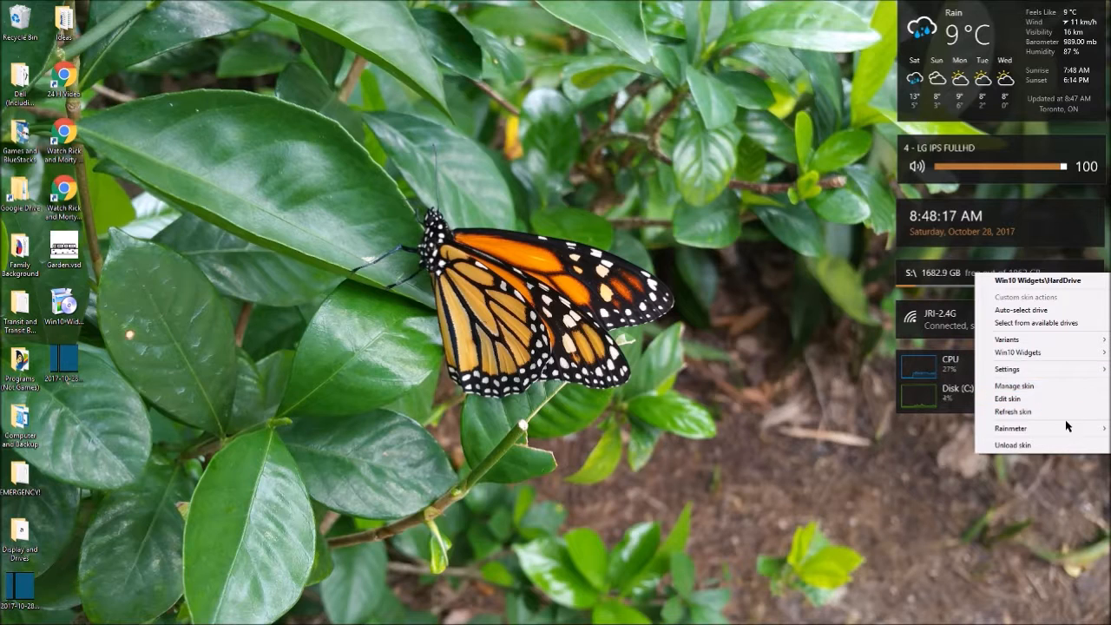
pyautogui.moveTo(1065, 389)
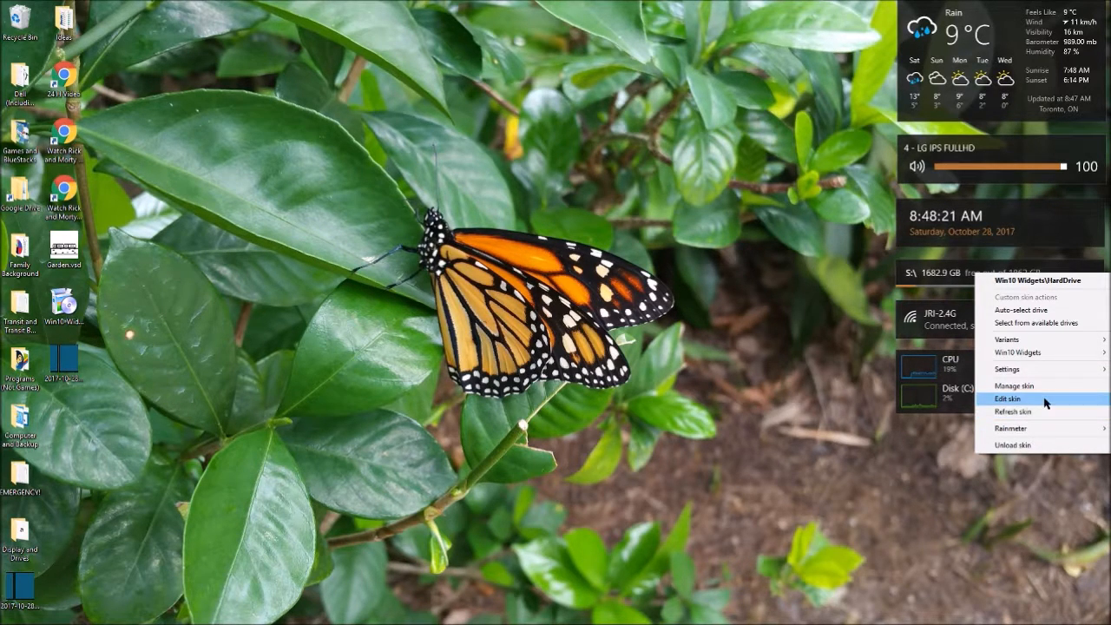
pyautogui.moveTo(1045, 396)
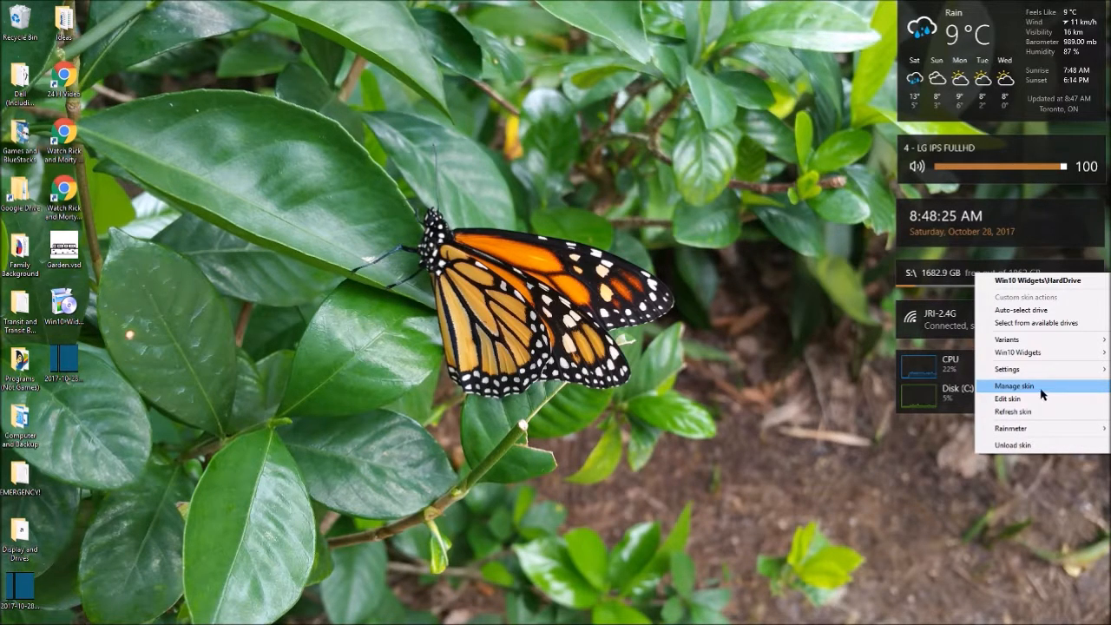
pyautogui.moveTo(1015, 368)
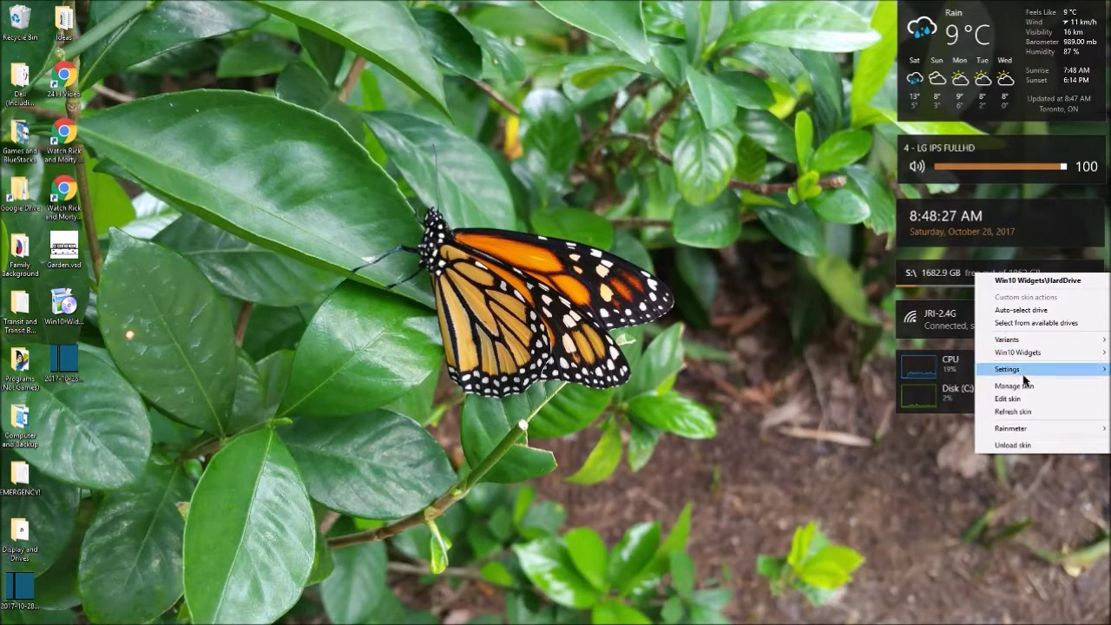
pyautogui.moveTo(1021, 309)
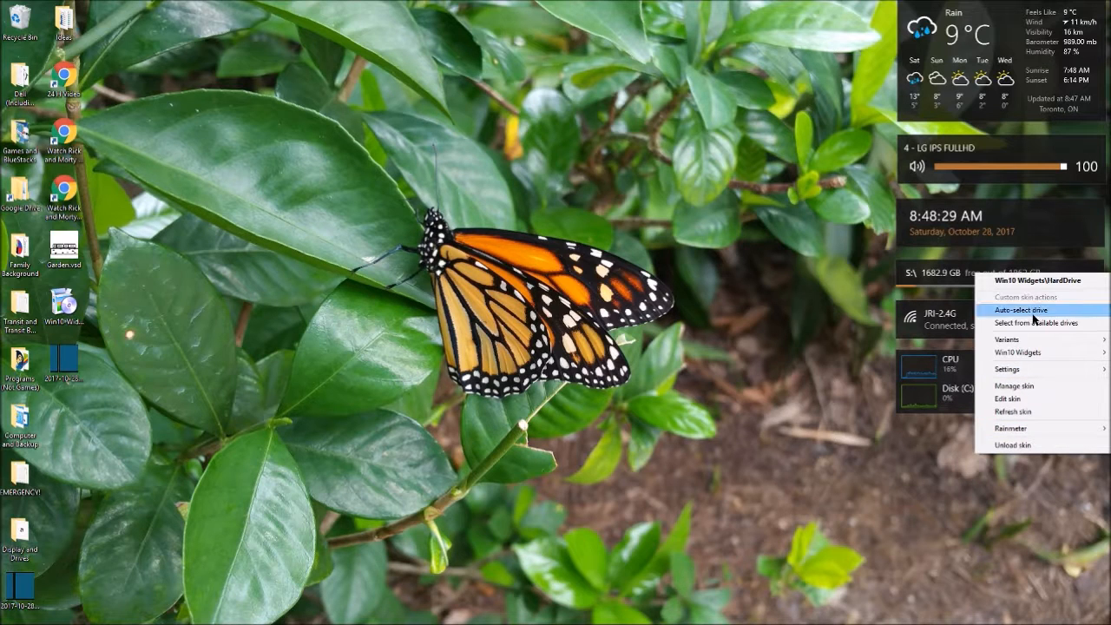
pyautogui.click(1021, 309)
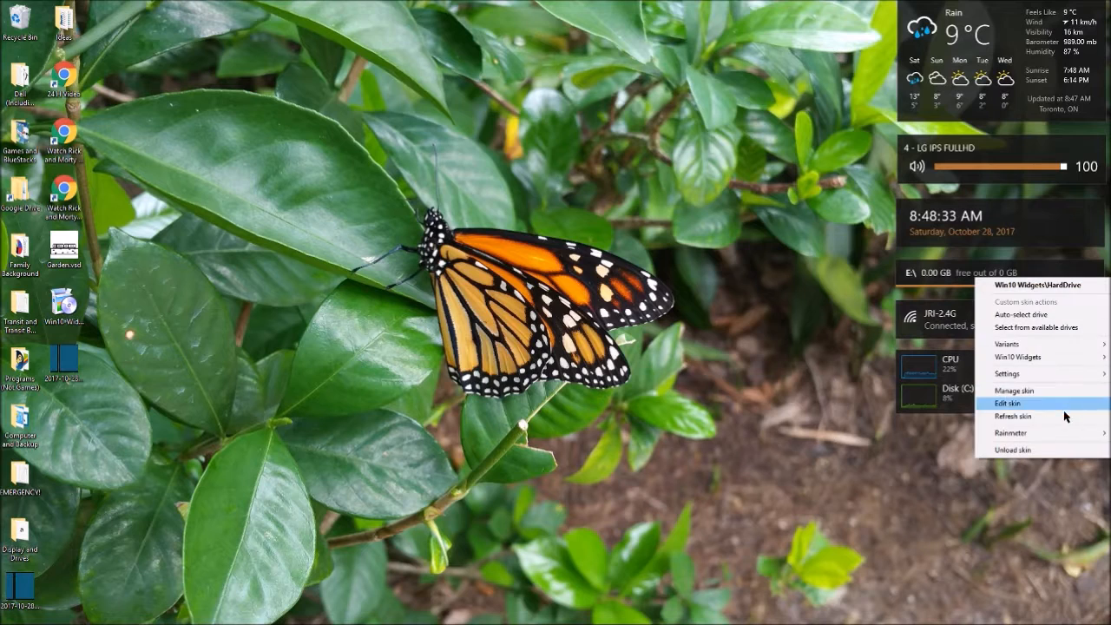
pyautogui.moveTo(1029, 389)
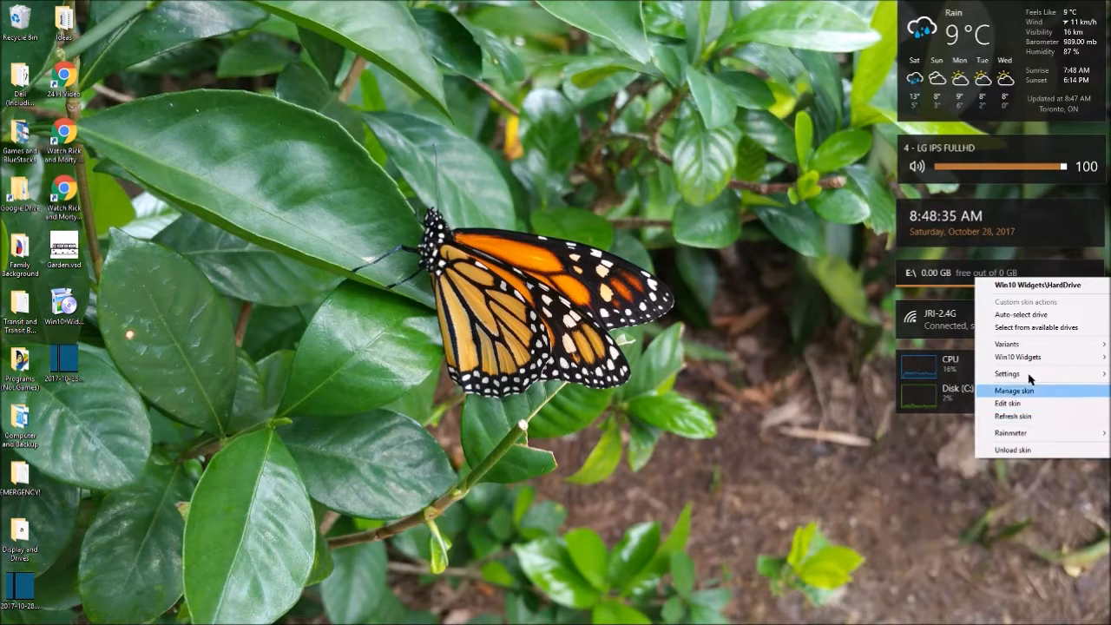
pyautogui.moveTo(1032, 315)
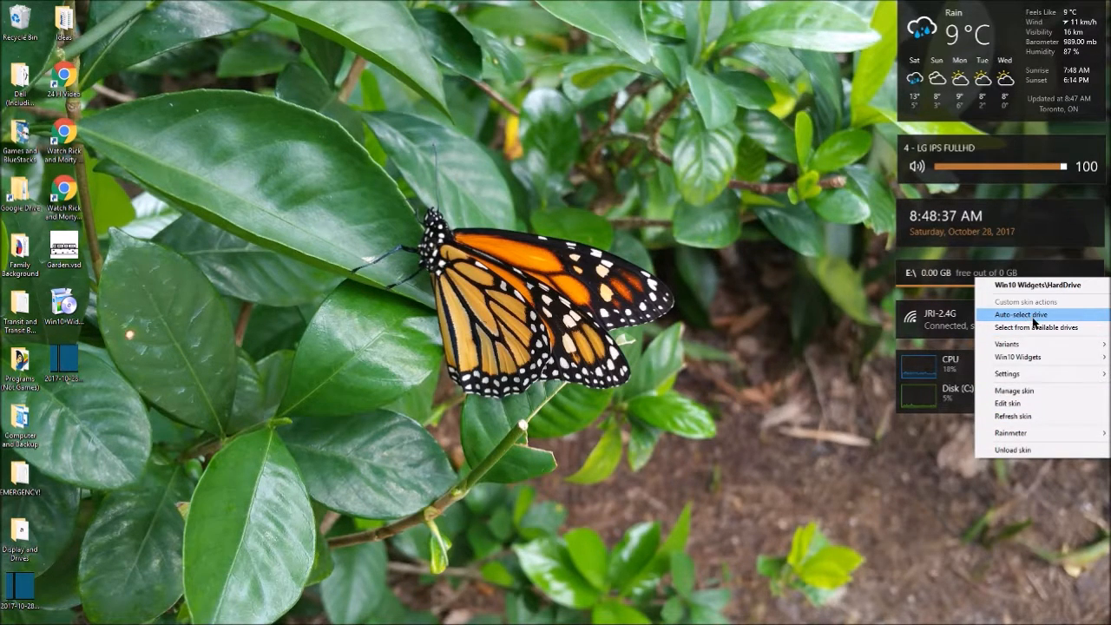
pyautogui.click(1021, 314)
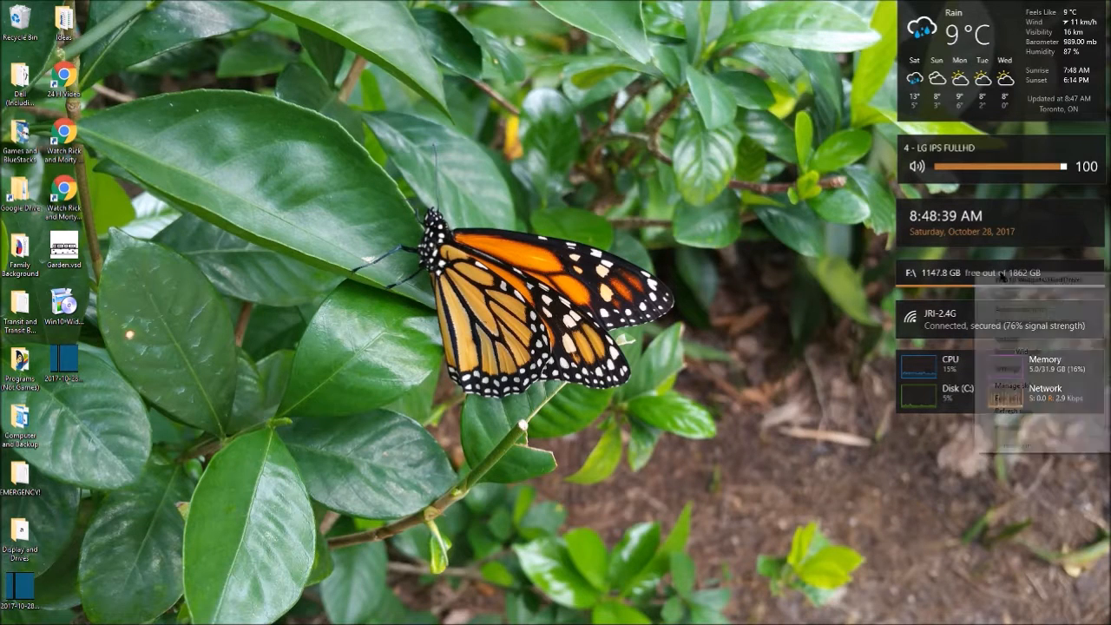
pyautogui.rightClick(998, 274)
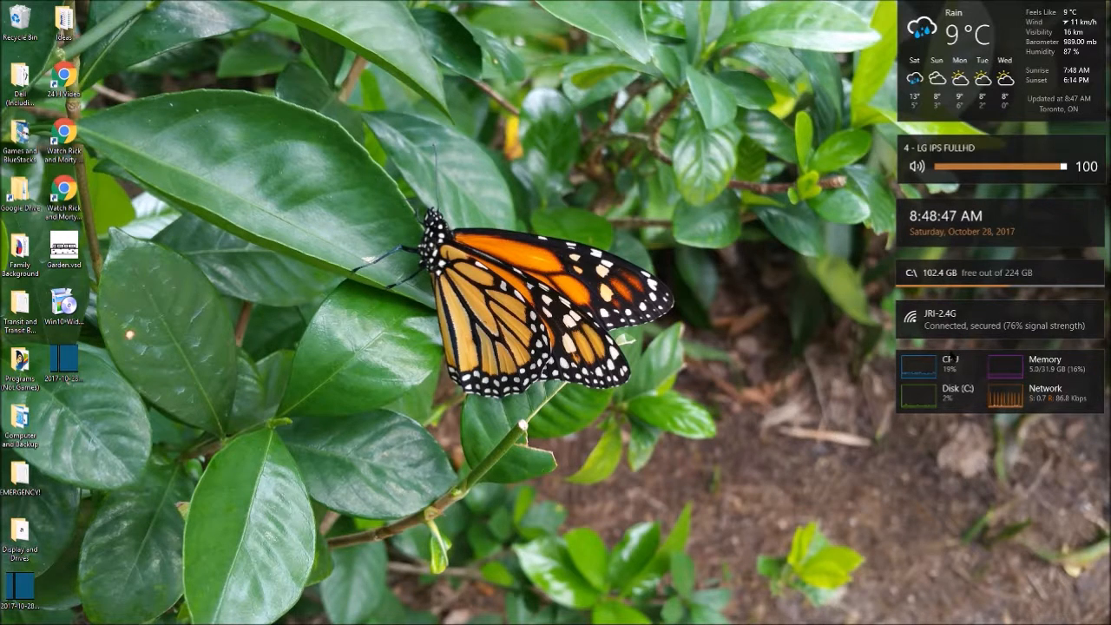
pyautogui.rightClick(951, 365)
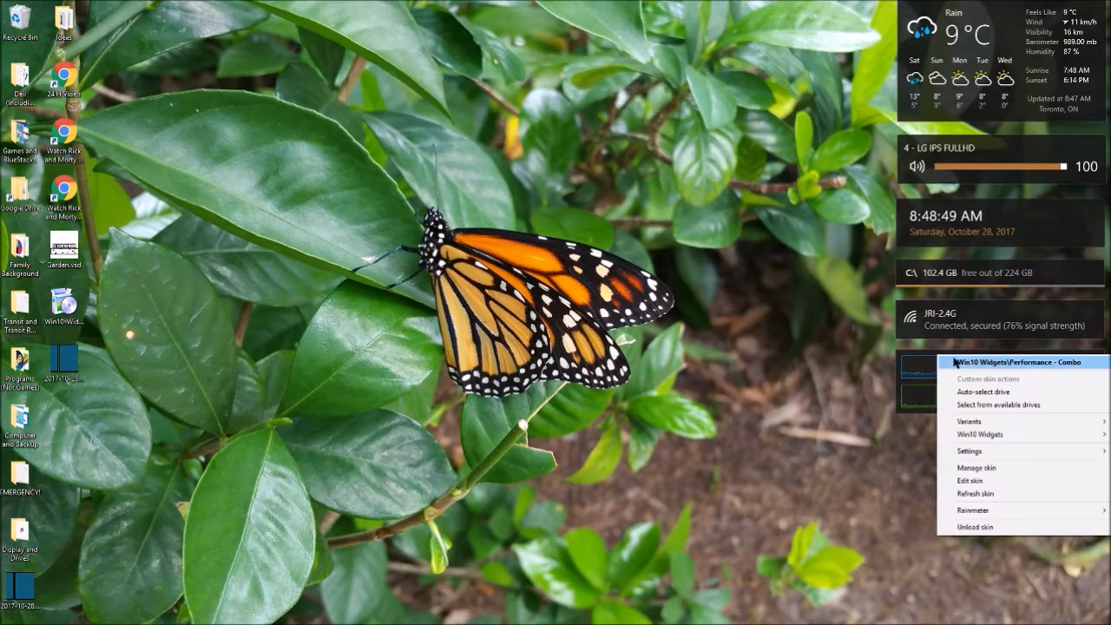
pyautogui.moveTo(979, 422)
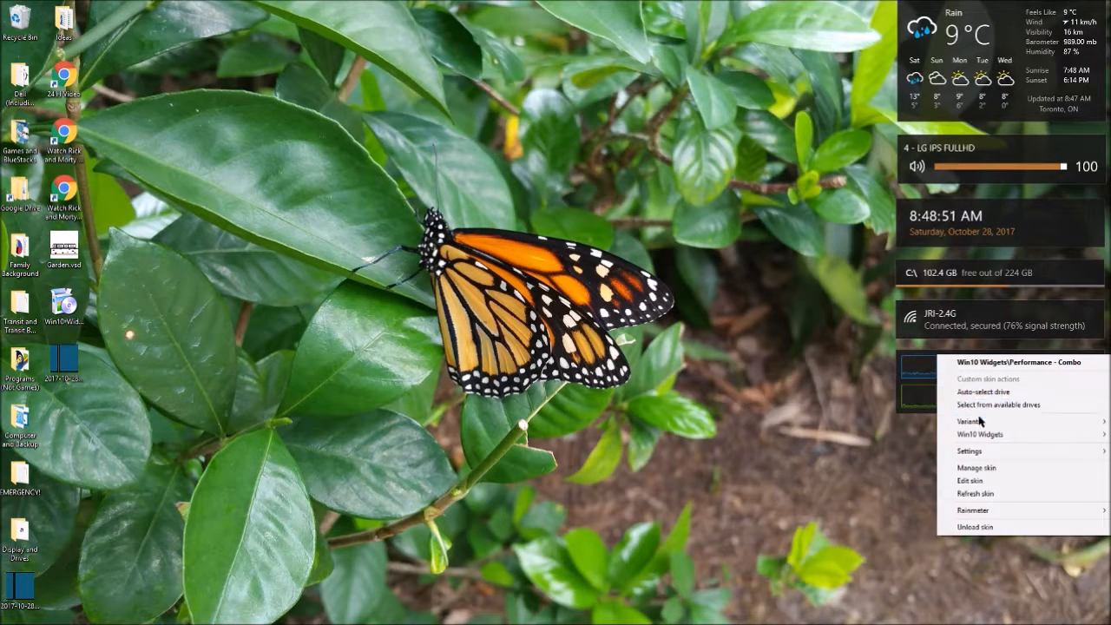
pyautogui.click(968, 422)
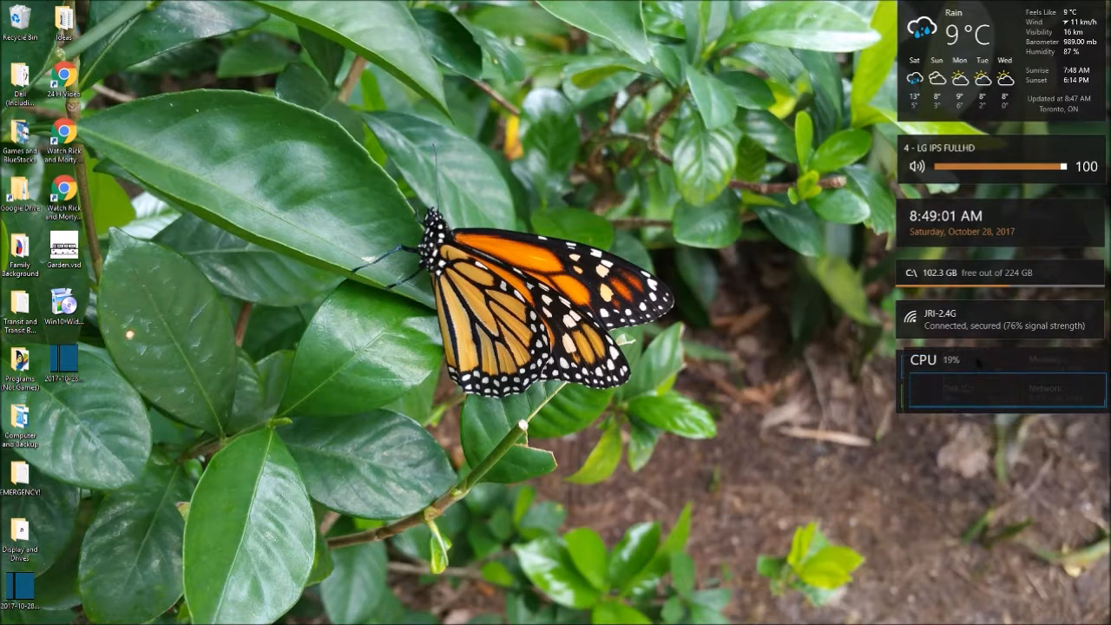
pyautogui.rightClick(668, 359)
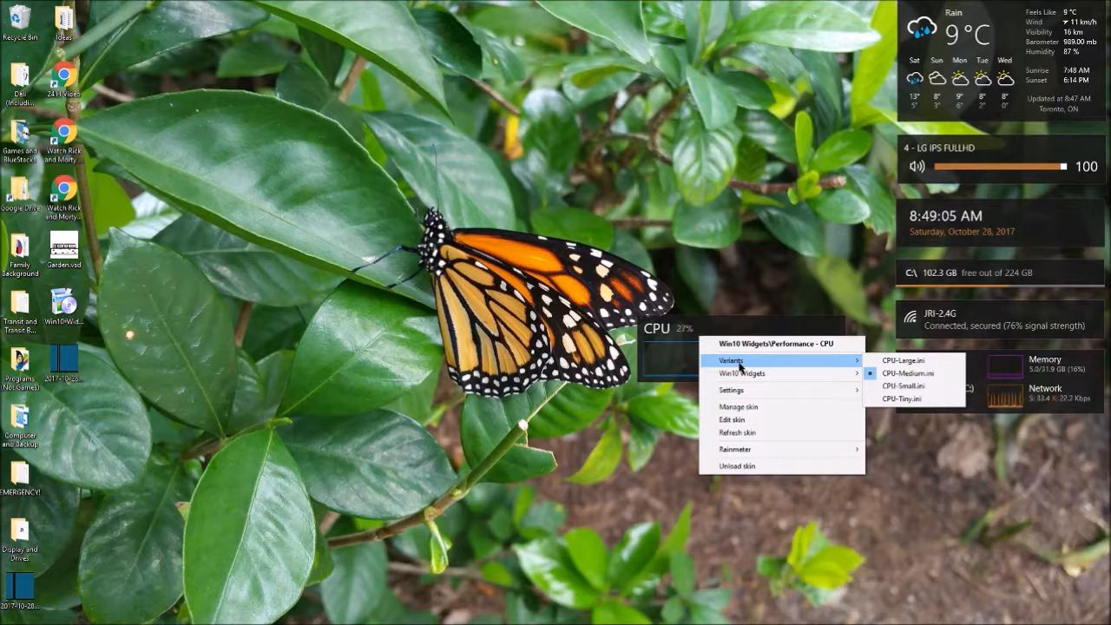
pyautogui.click(904, 385)
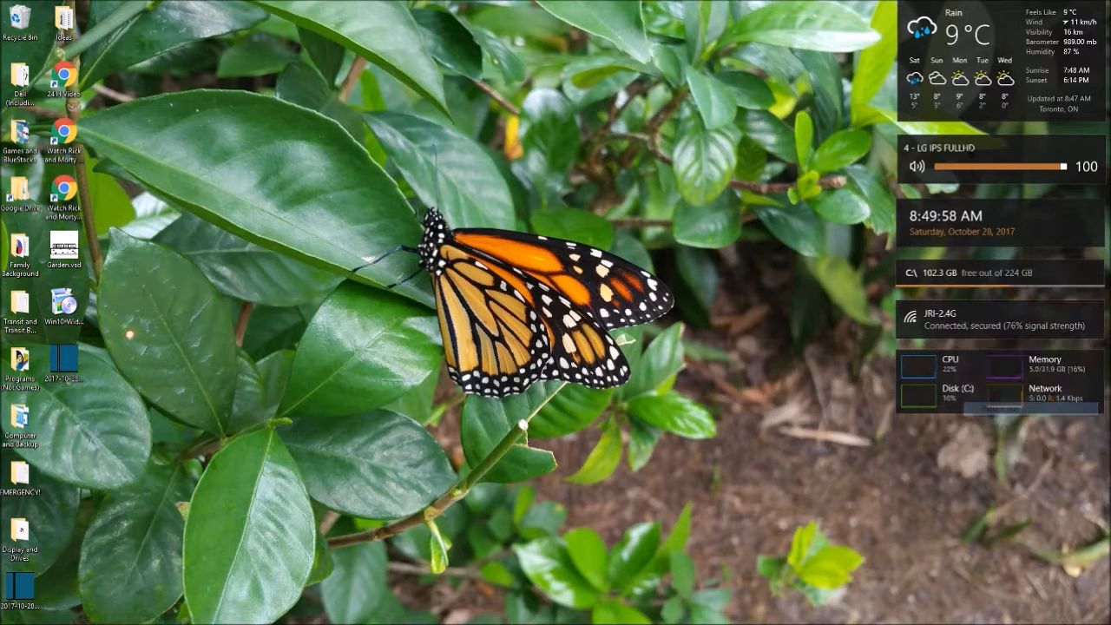
# - Browse the clock widget's Rainmeter submenu, then bring up the Performance Combo widget's options
pyautogui.rightClick(946, 223)
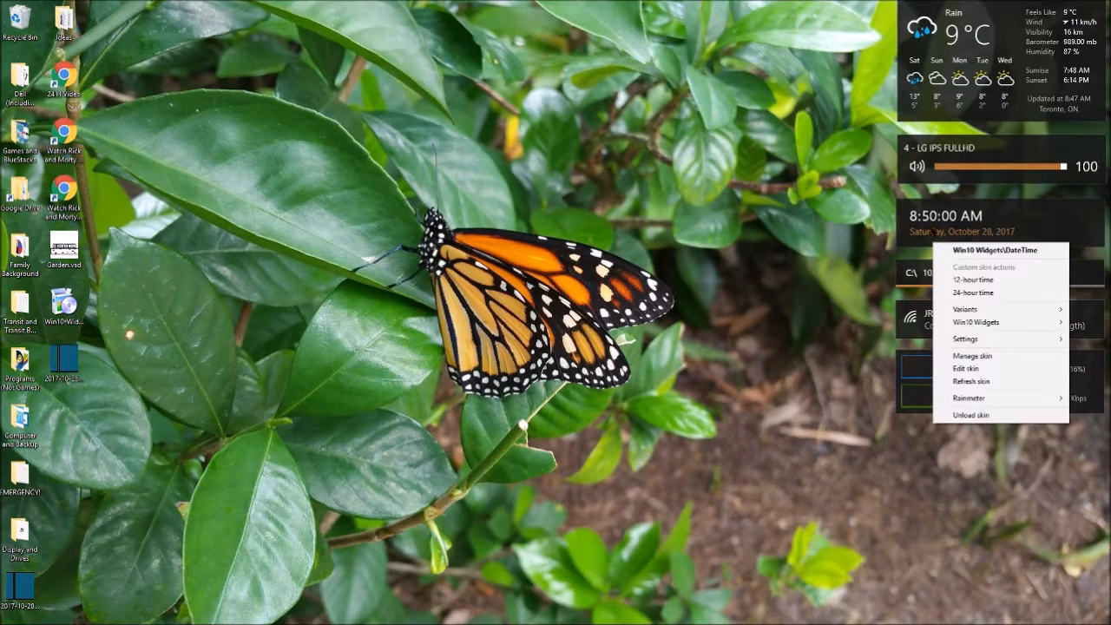
pyautogui.click(972, 356)
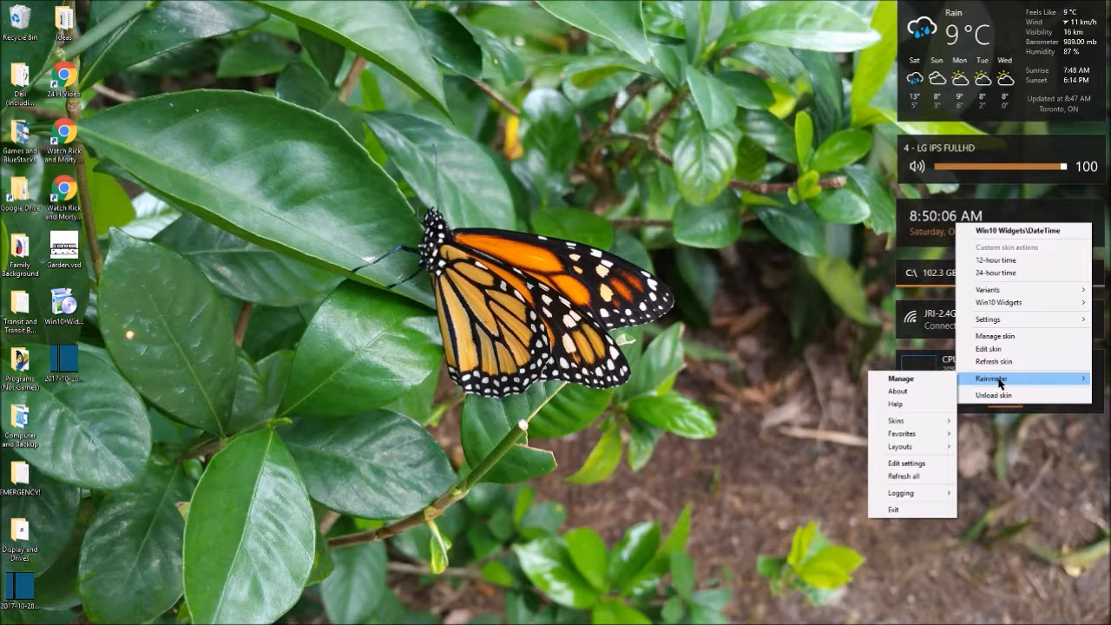
pyautogui.moveTo(824, 215)
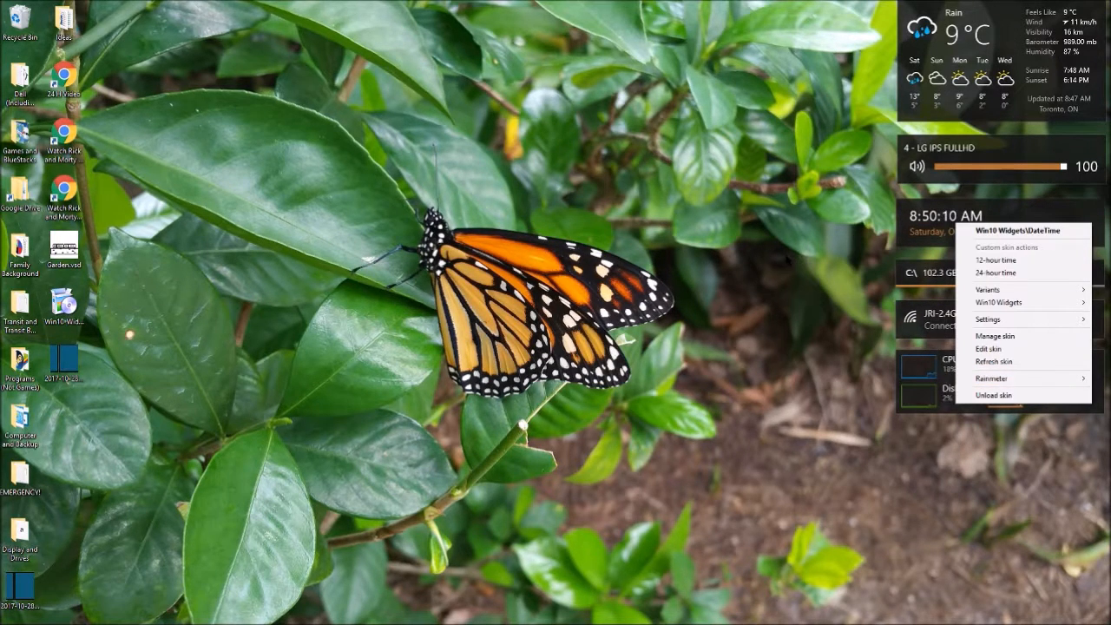
pyautogui.moveTo(1010, 272)
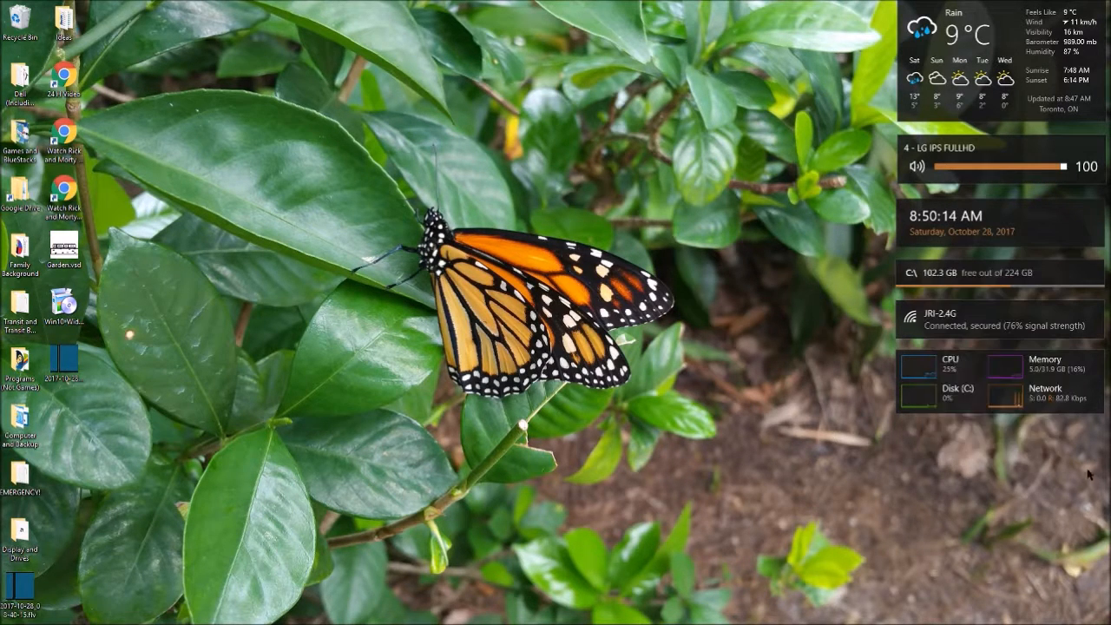
pyautogui.rightClick(946, 382)
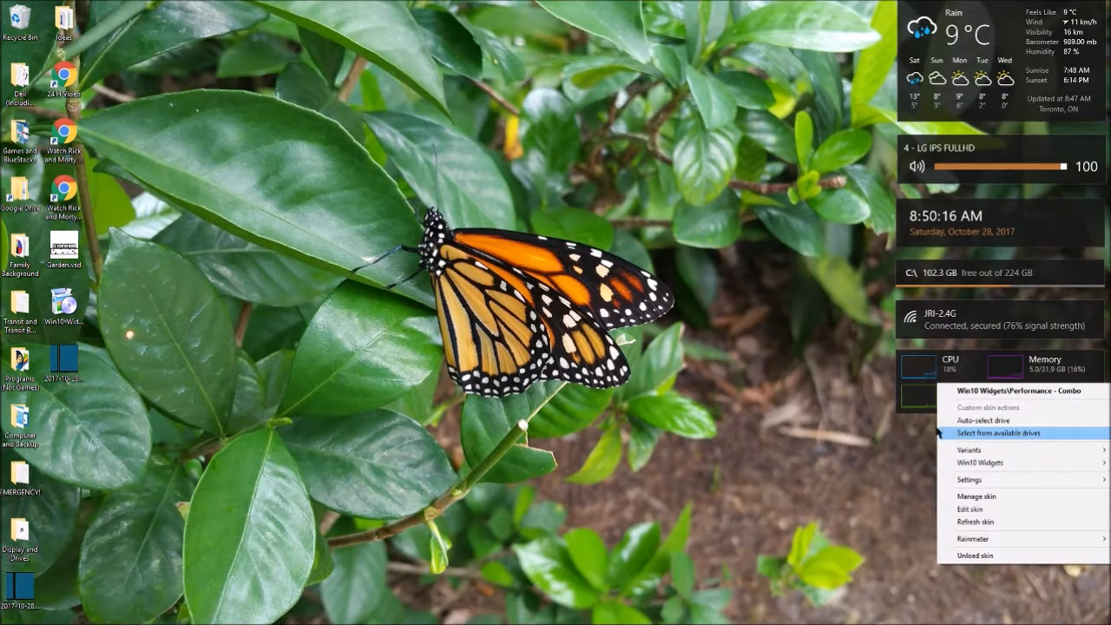